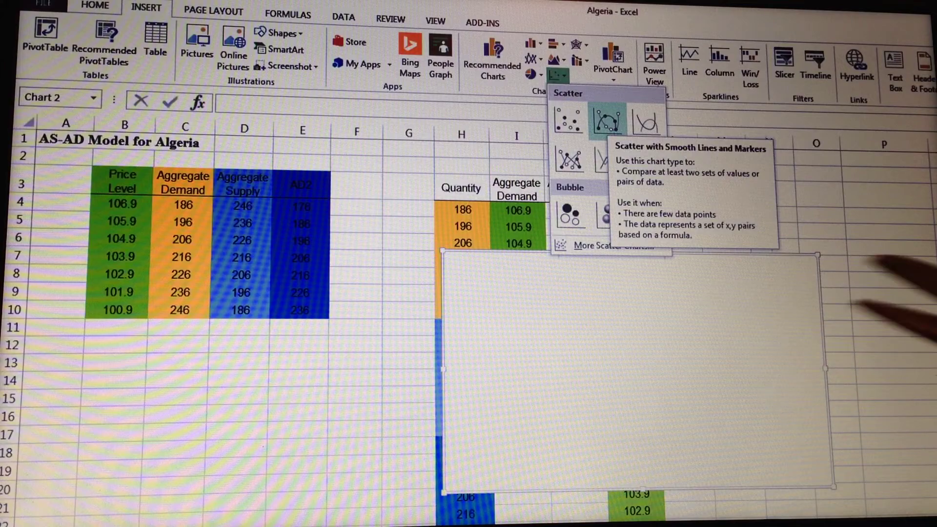
# Insert a Scatter with Smooth Lines and Markers chart of the Aggregate Demand and Supply data
pyautogui.click(607, 122)
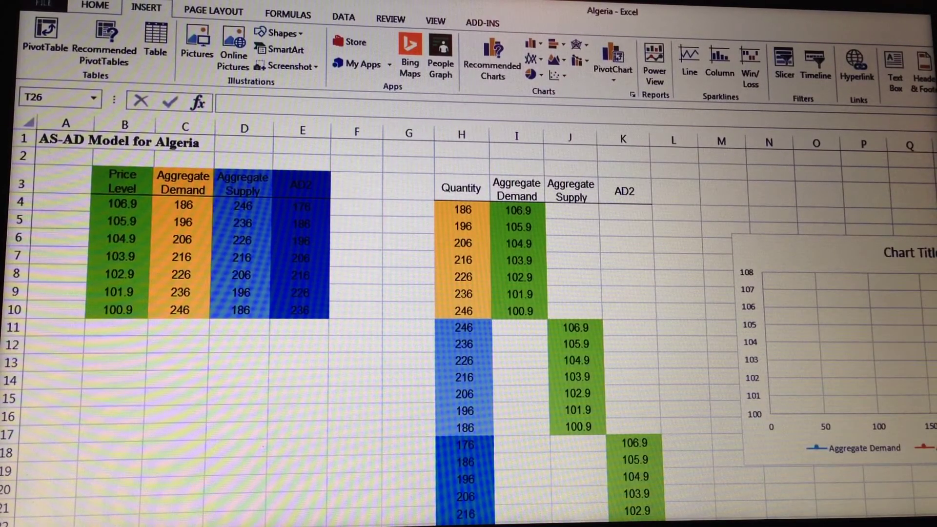